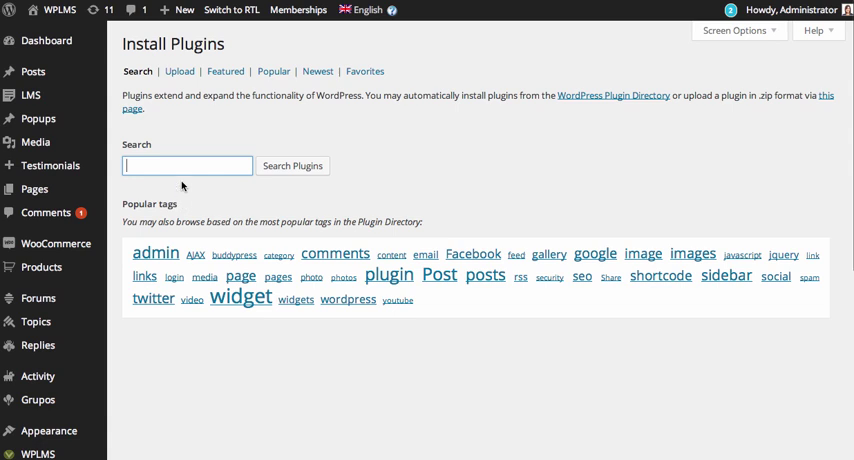
Step: Search the plugin directory for 'Wp coauthors plus', revealing Co-Authors Plus as installed
type("Wp coauthors plus")
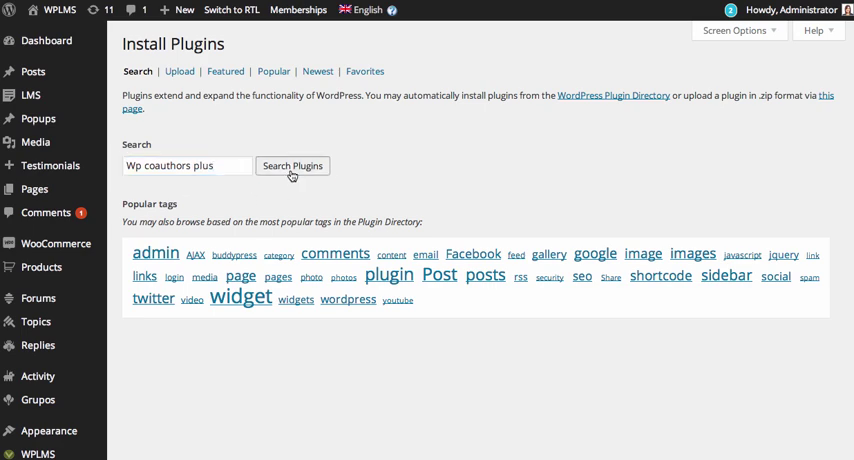
left_click(292, 166)
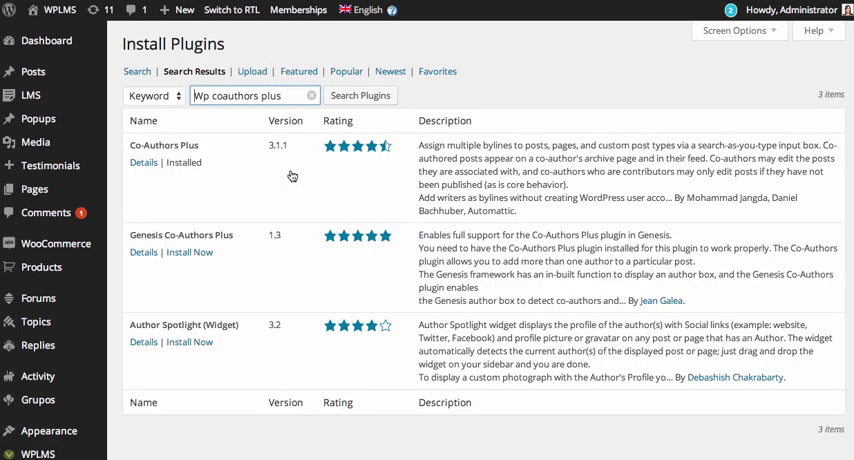
mouse_move(172, 164)
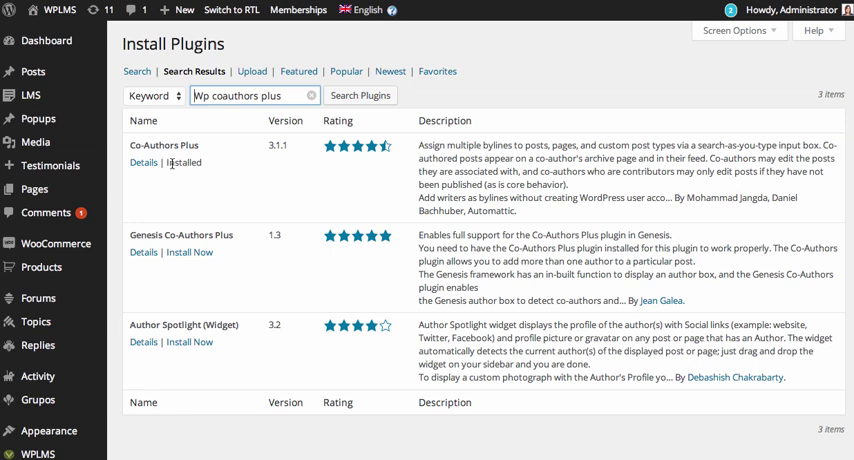
mouse_move(192, 164)
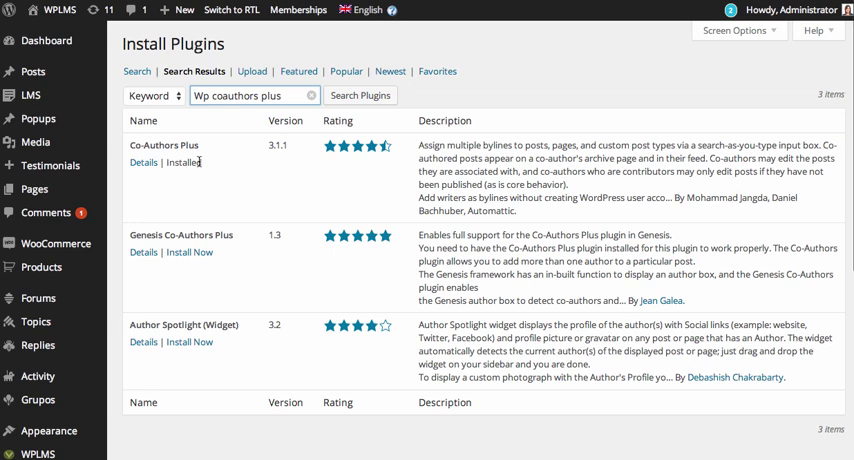
mouse_move(234, 234)
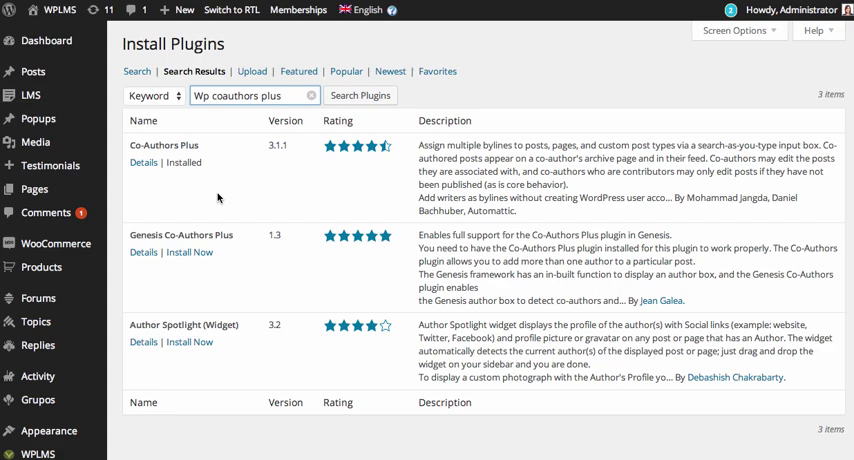
Step: Activate Co-Authors Plus via Bulk Actions, then head to the course administration
scroll("down", 3)
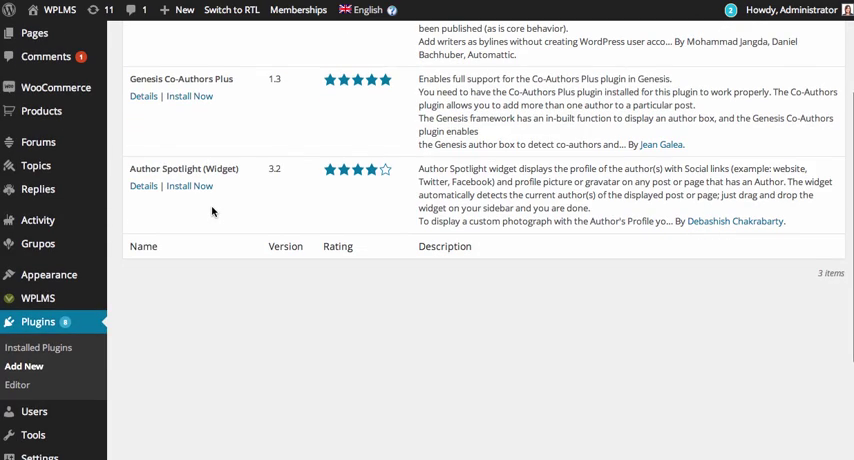
mouse_move(40, 350)
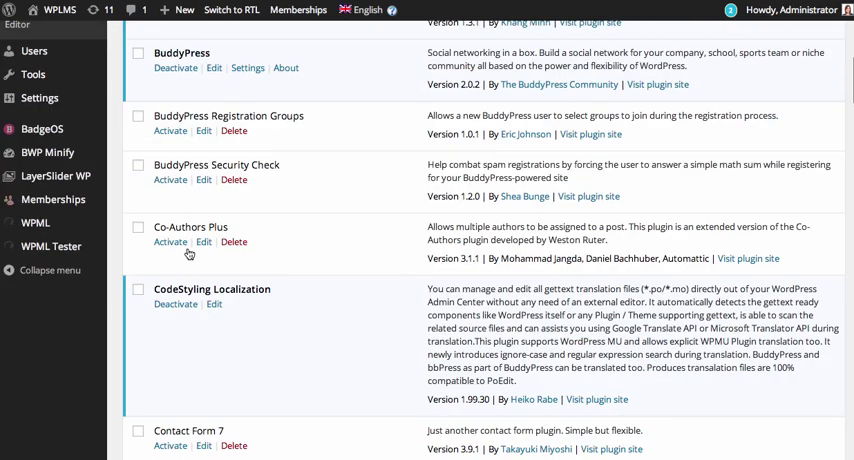
scroll("down", 3)
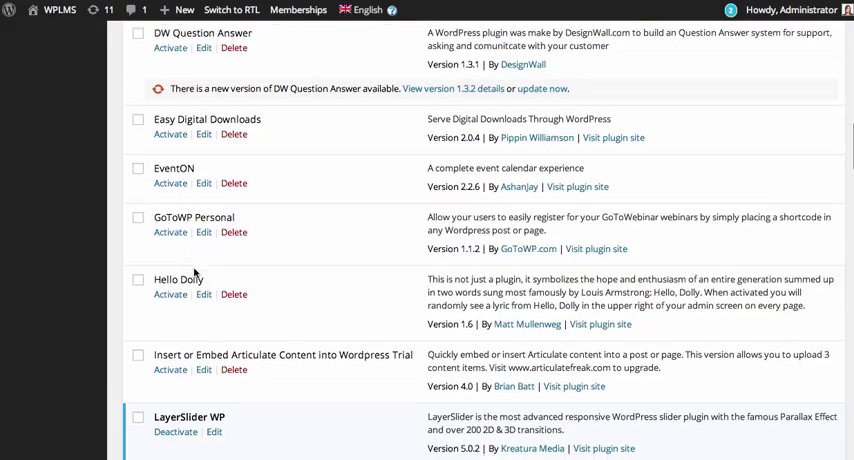
scroll("down", 3)
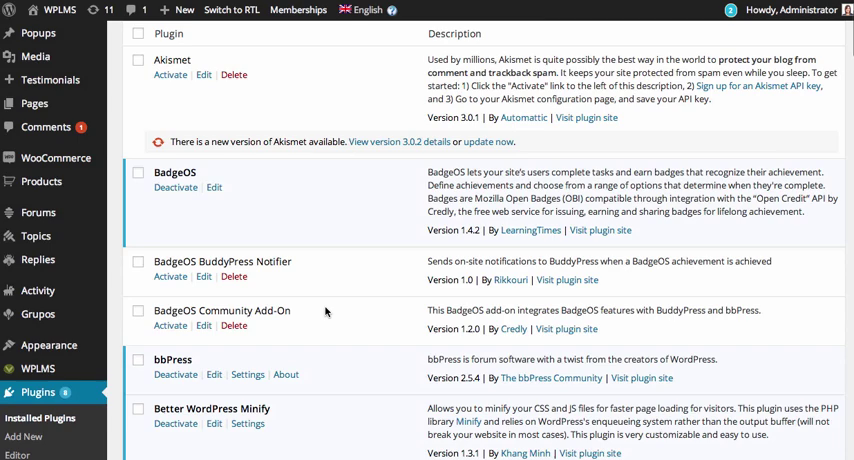
left_click(156, 94)
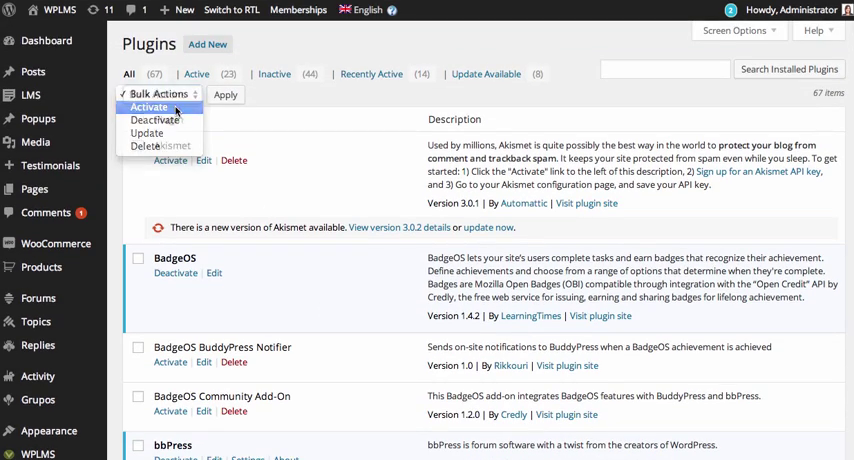
left_click(224, 94)
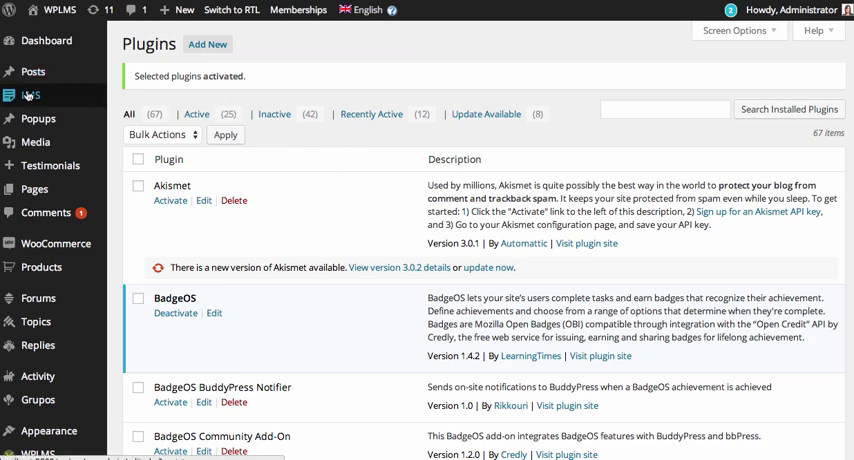
left_click(30, 96)
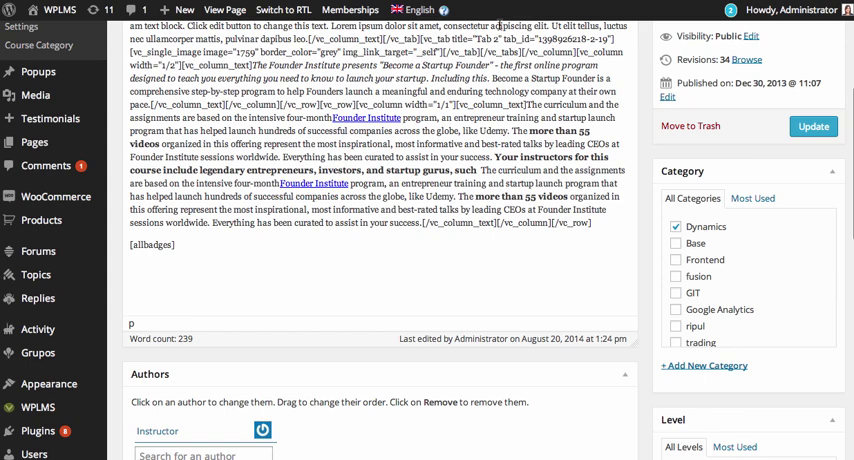
Step: Reach the course's Authors box, where Instructor is the only author, ready to search another
scroll("down", 3)
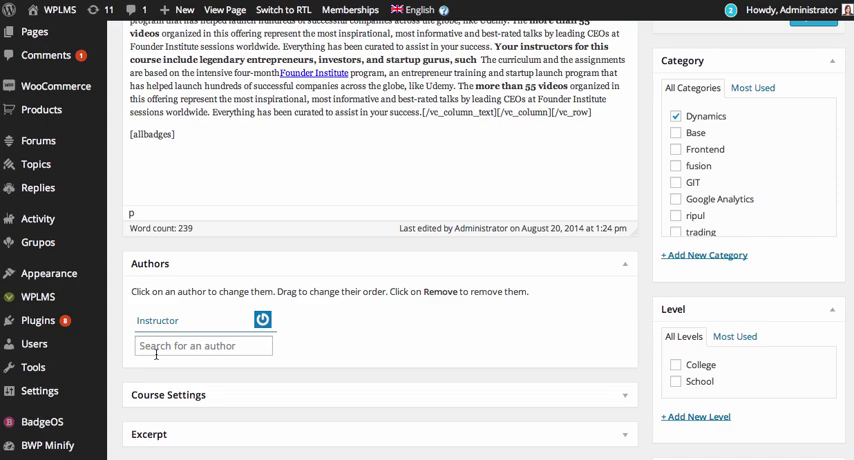
left_click(204, 346)
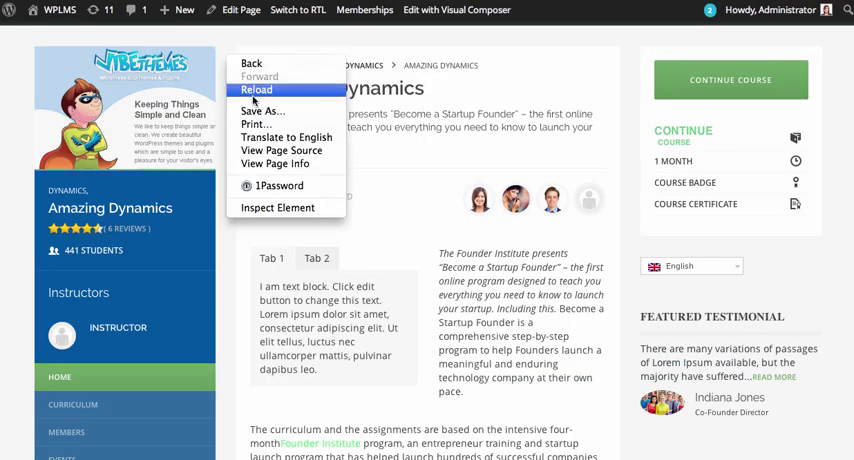
Step: Reload the Amazing Dynamics course page and return to the course editor
left_click(268, 90)
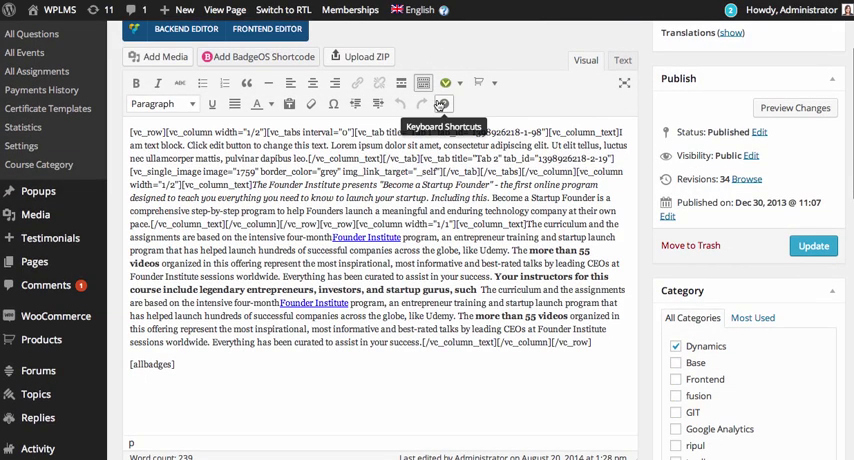
scroll("down", 3)
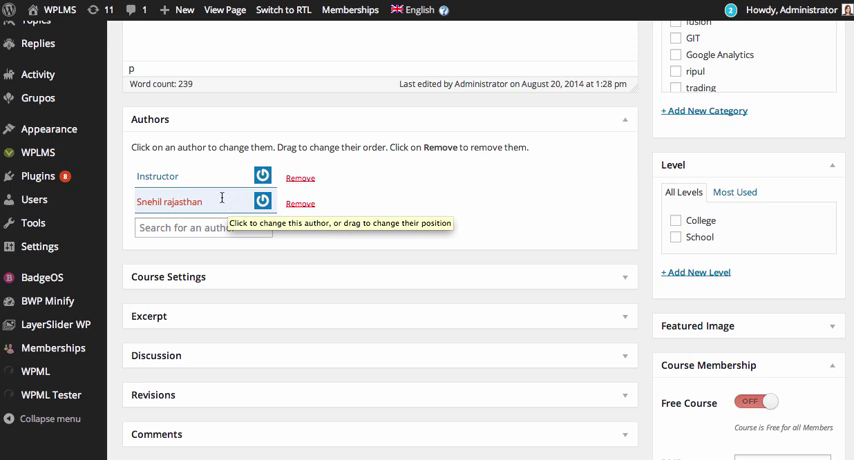
mouse_move(226, 202)
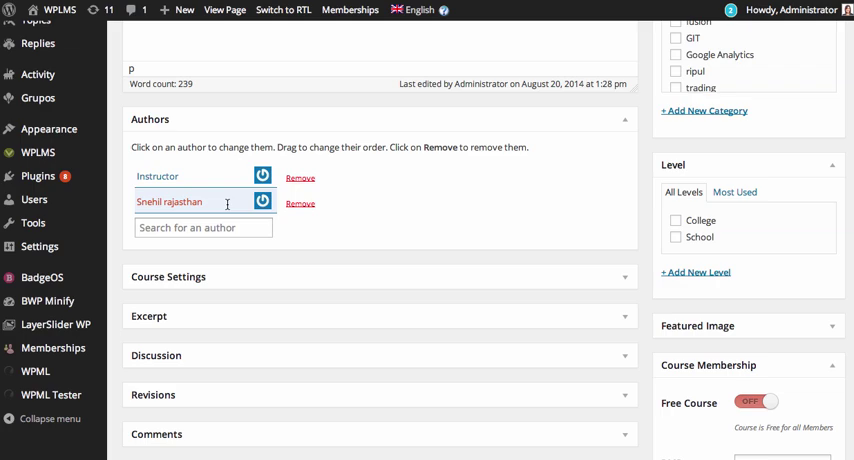
left_click(222, 12)
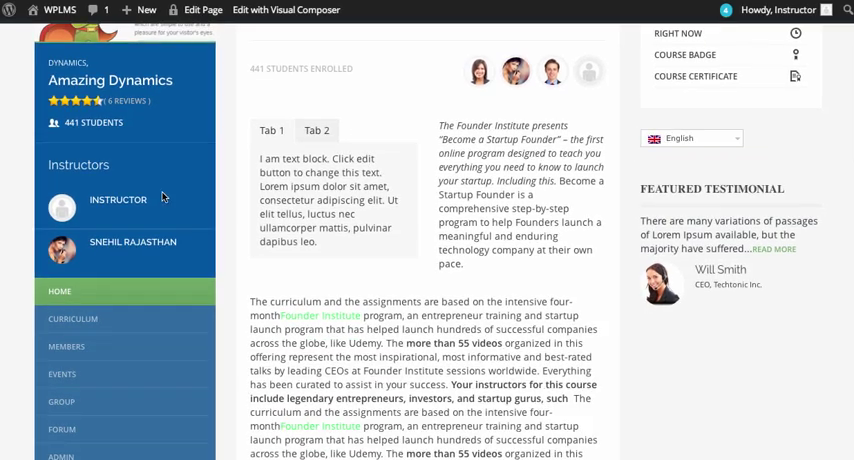
Step: Check the Instructors list on the course page, now signed in as Snehil Rajasthan
scroll("down", 3)
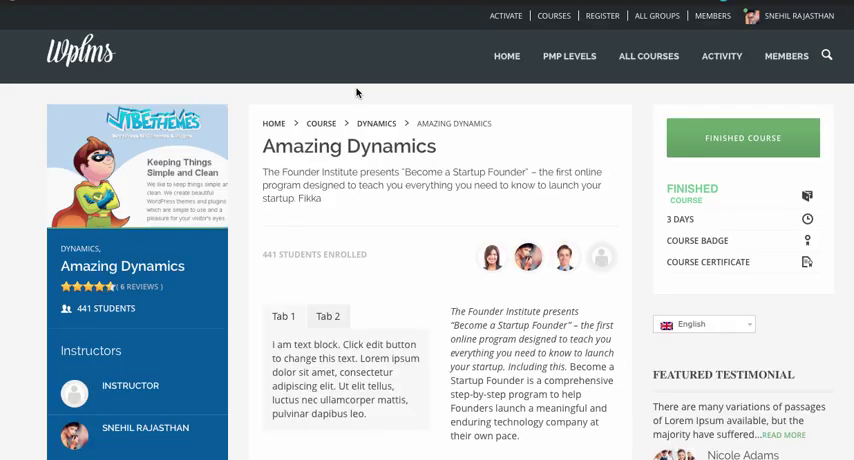
Step: Review the course admin's Members and Submissions, then view the Activity feed of course events
scroll("down", 3)
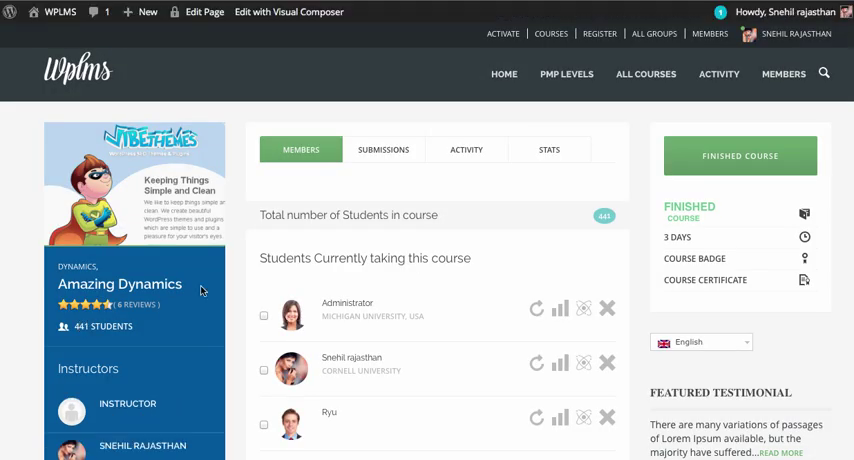
scroll("down", 3)
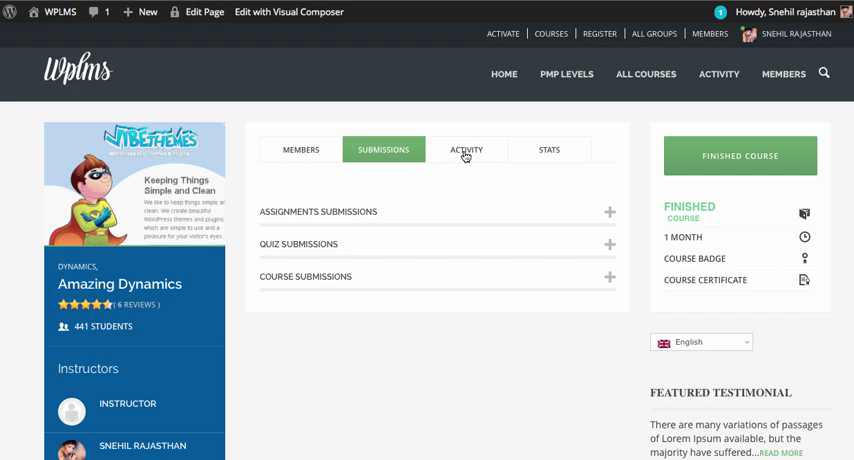
left_click(466, 148)
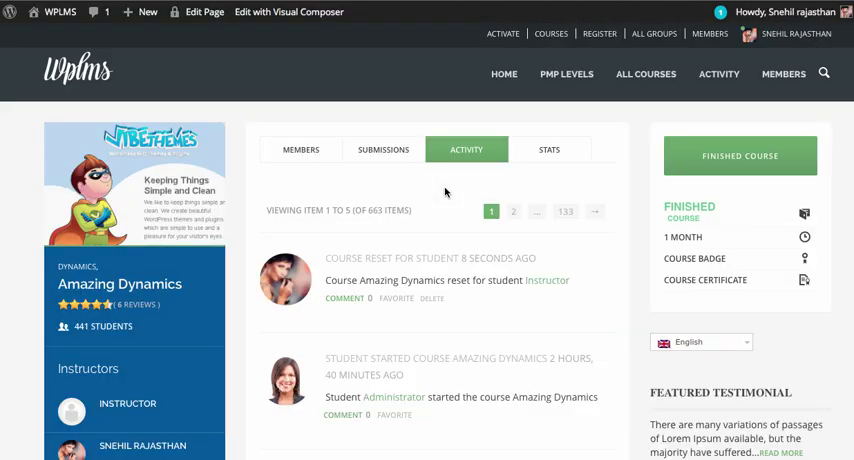